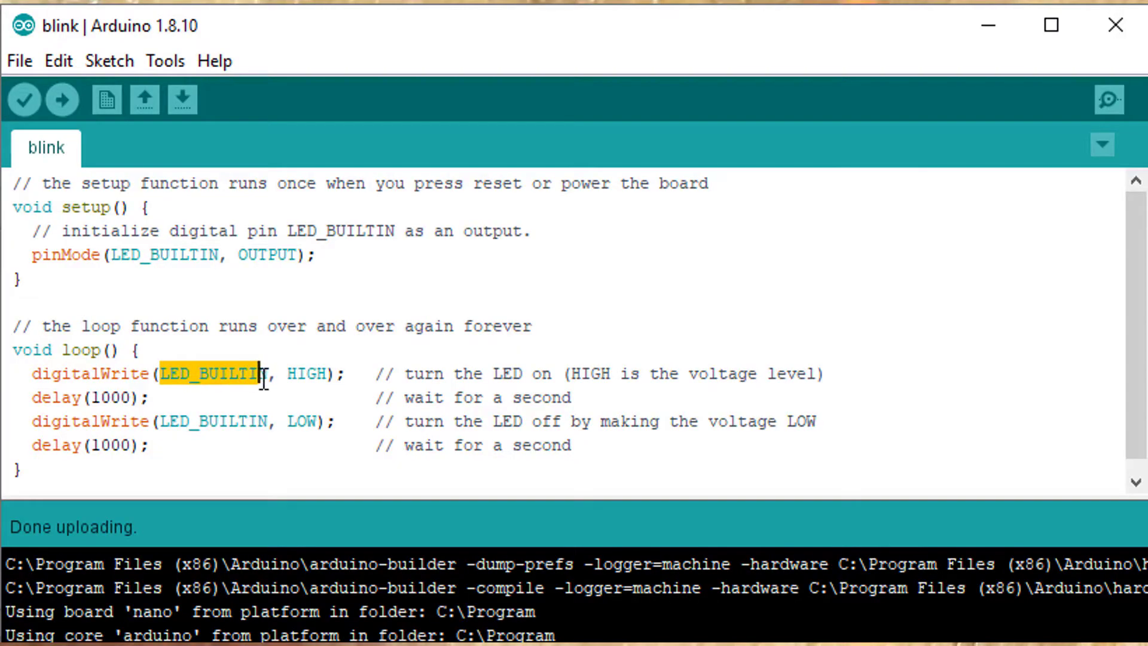
- Delete both delay(1000); lines and replace LED_BUILTIN with 13 in the digitalWrite calls
{"action": "double_click", "coordinate": [307, 373]}
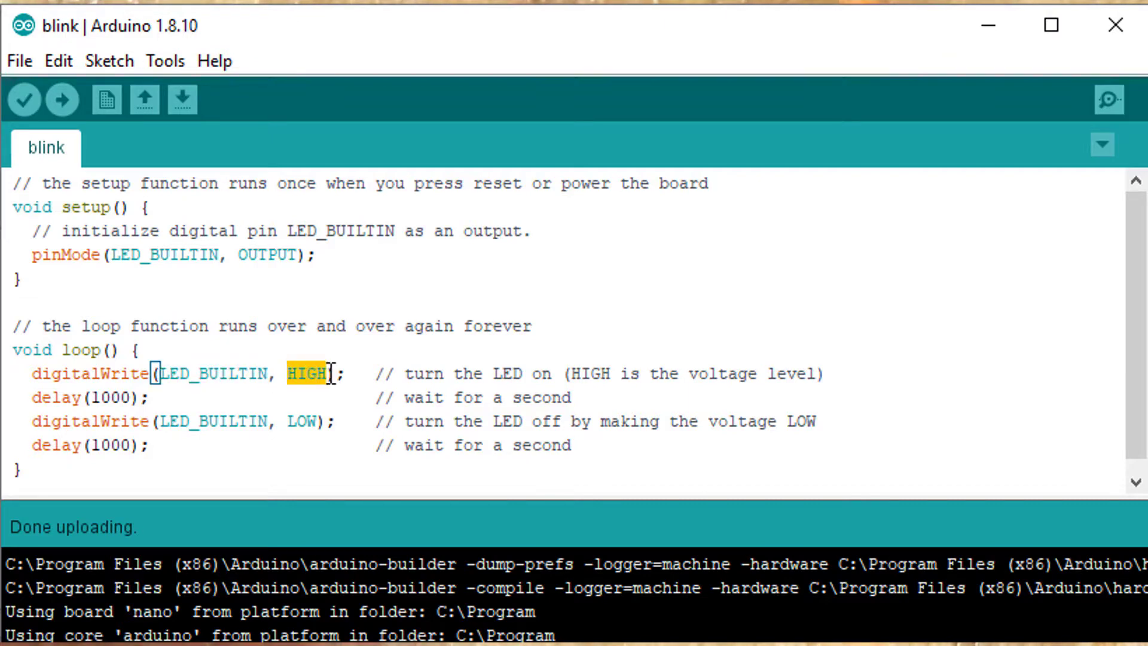
{"action": "left_click", "coordinate": [35, 398]}
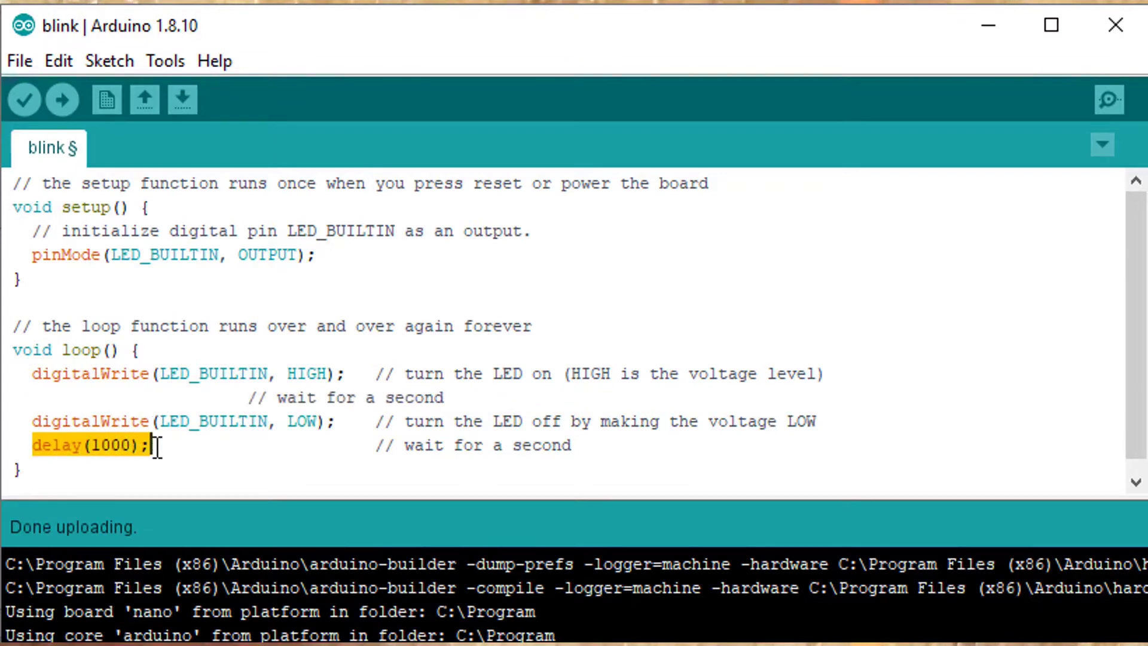
{"action": "key", "text": "Delete"}
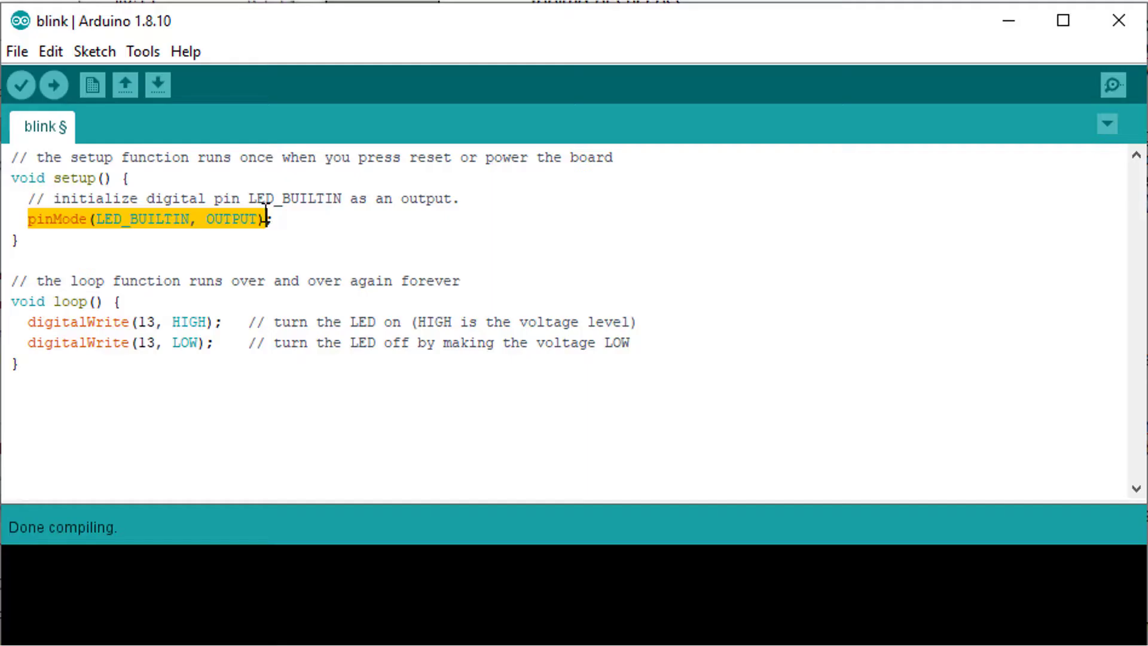
- Write bitSet(DDRB, 5);, bitSet(PORTB, 5); and bitClear(PORTB, 5); in place of pinMode/digitalWrite
{"action": "type", "text": "bitSet(DDRB, 5);"}
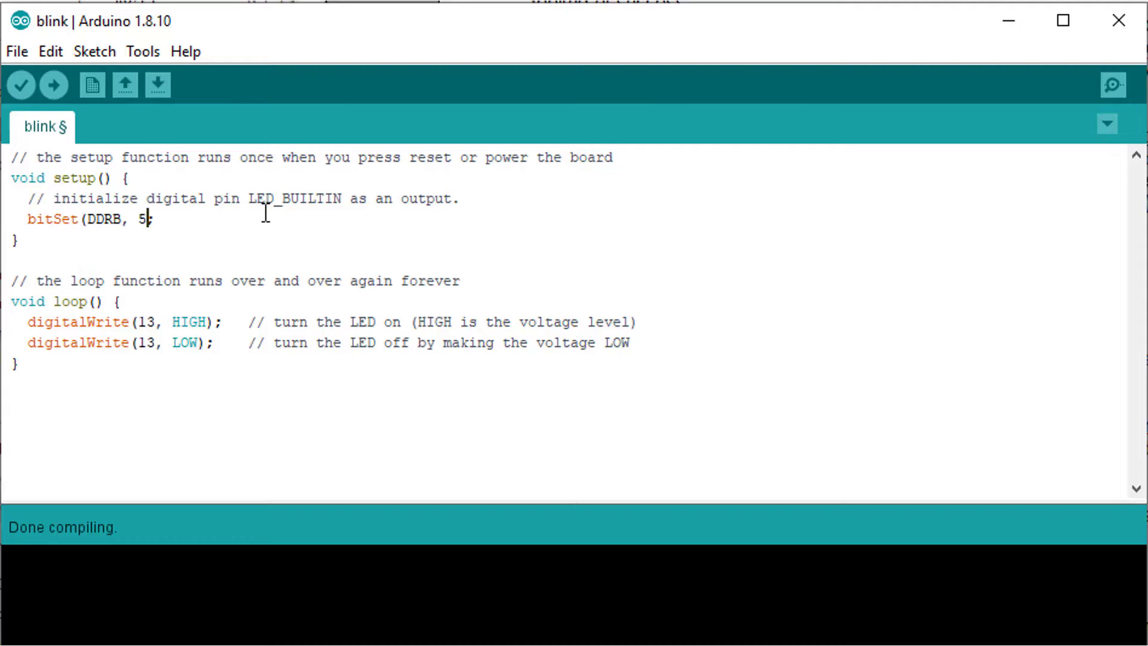
{"action": "type", "text": "bitSet(PORTB"}
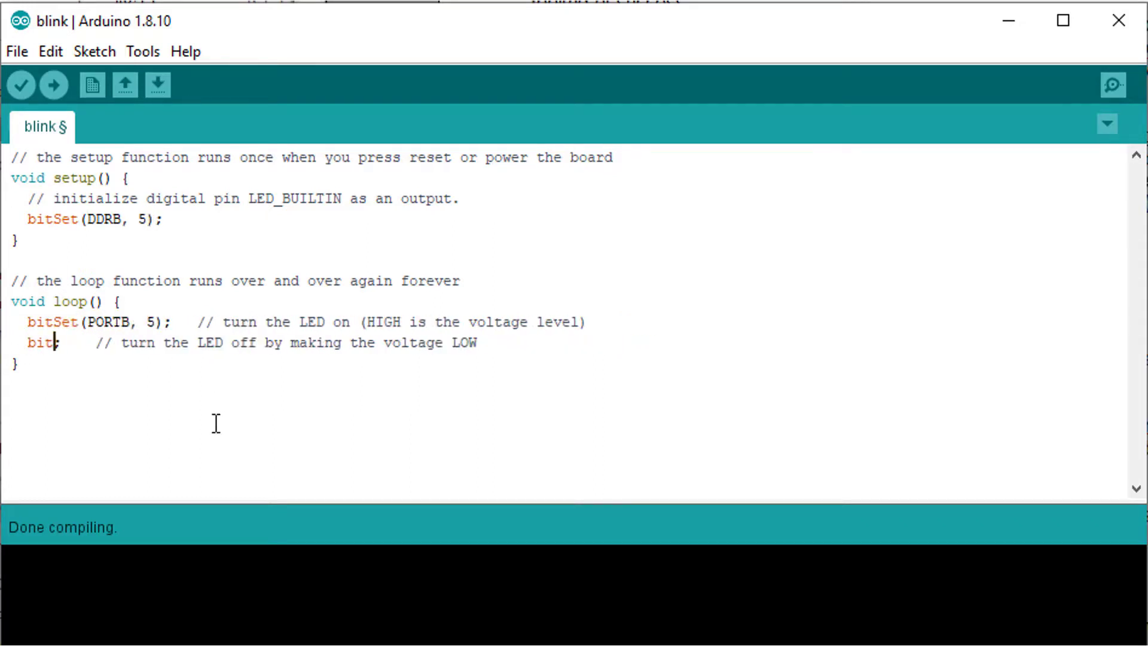
{"action": "type", "text": "Clear(PORTB, 5);"}
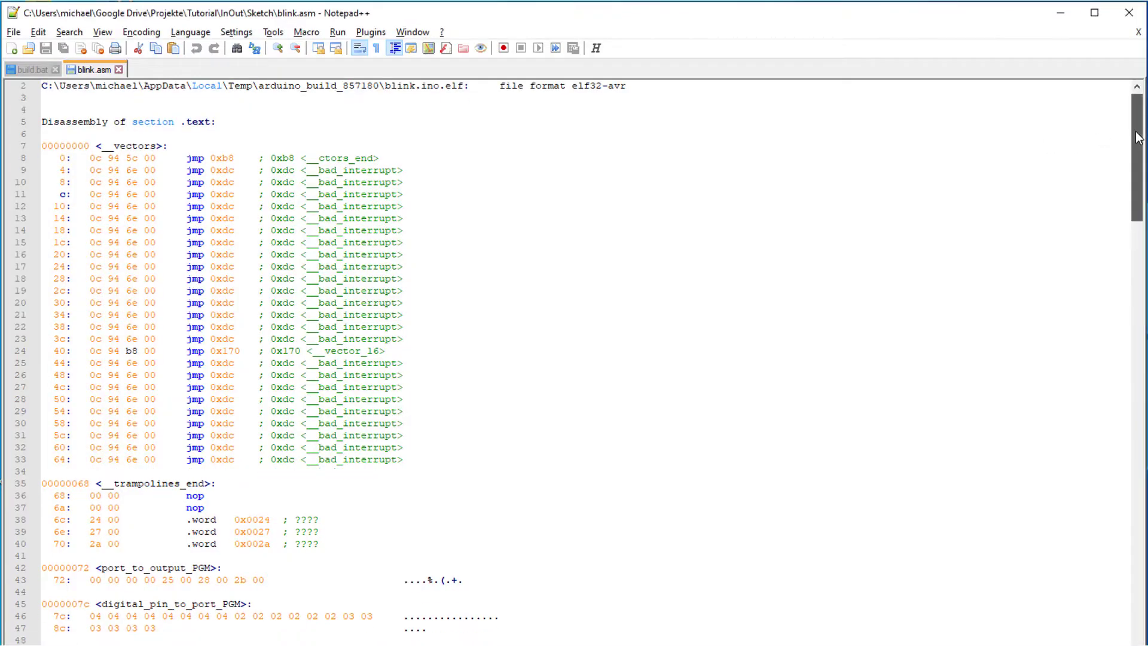
{"action": "scroll", "scroll_direction": "down", "scroll_amount": 3}
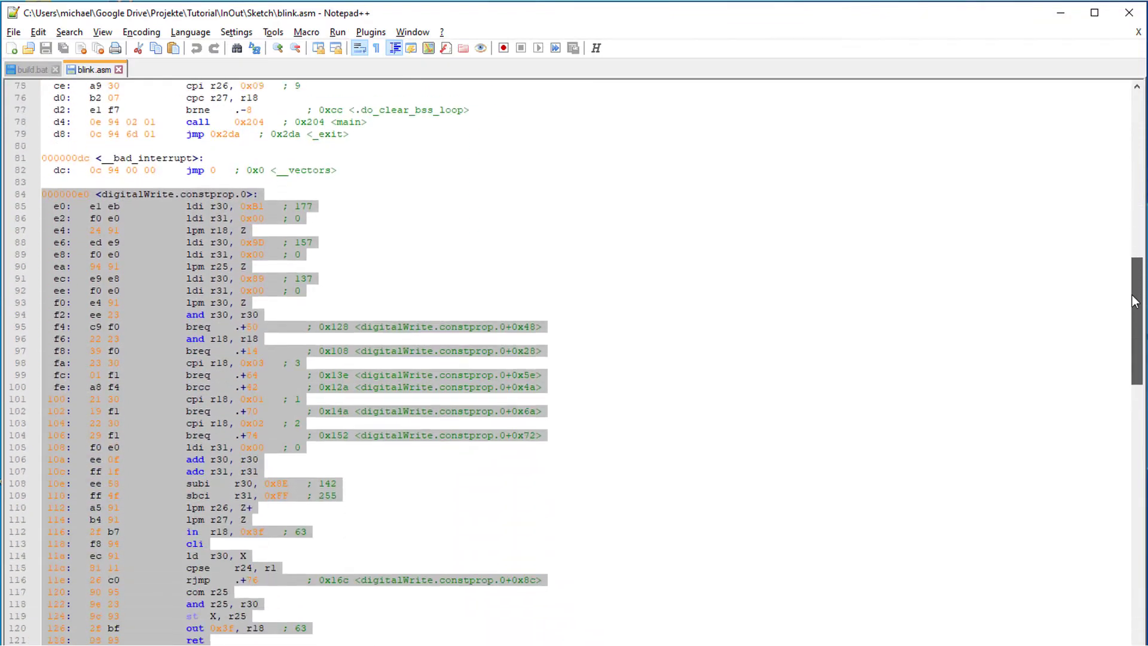
{"action": "scroll", "scroll_direction": "down", "scroll_amount": 3}
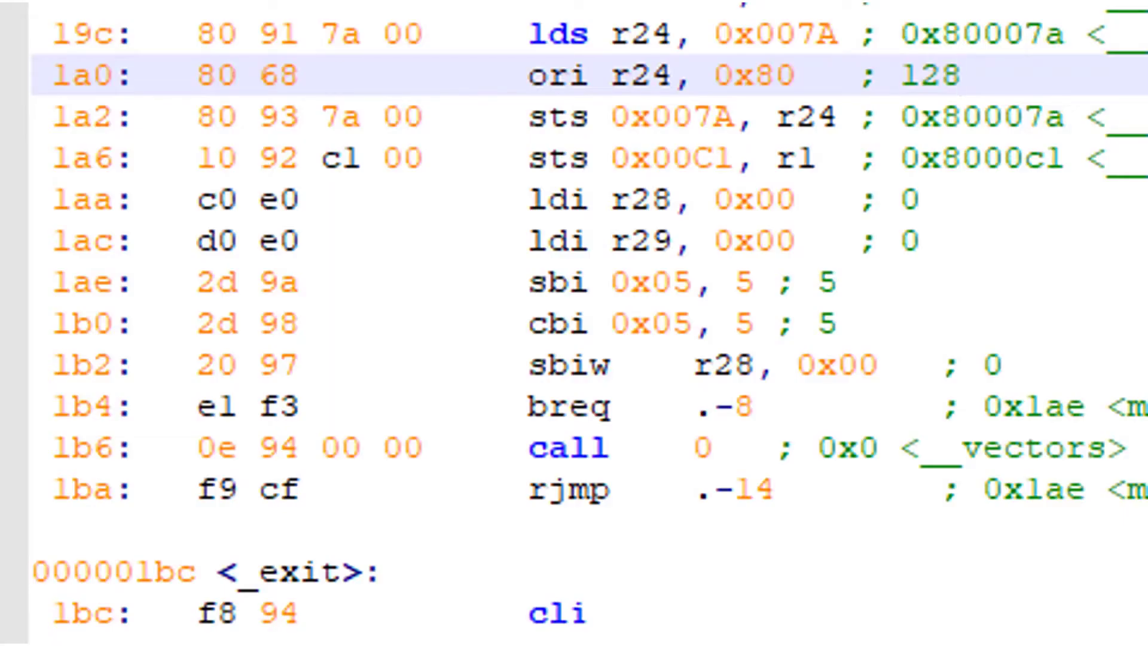
{"action": "mouse_move", "coordinate": [975, 284]}
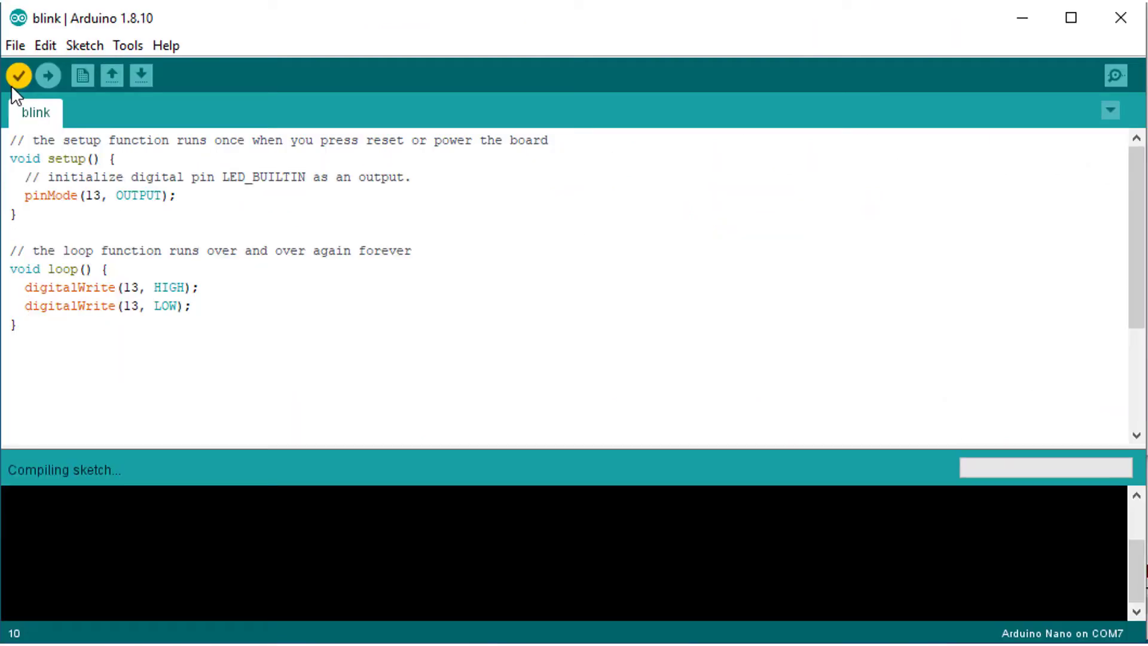
- Verify the digitalWrite blink sketch from the toolbar checkmark
{"action": "left_click", "coordinate": [18, 75]}
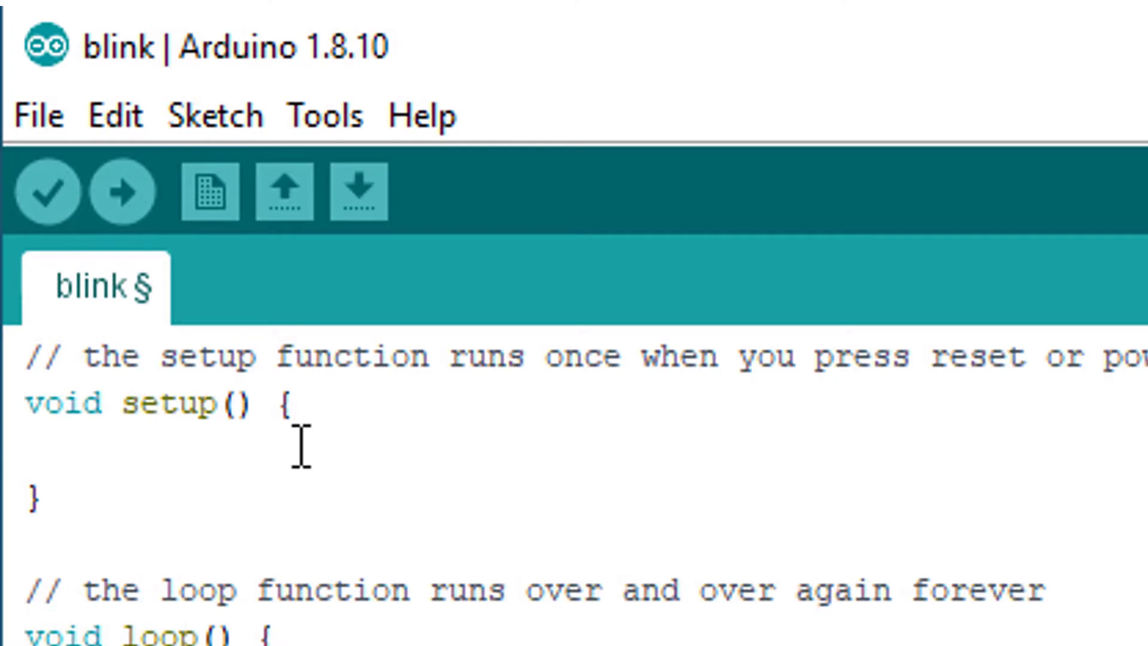
- Add bitSet(DDRB, 5); to make pin 13 an output
{"action": "type", "text": "b"}
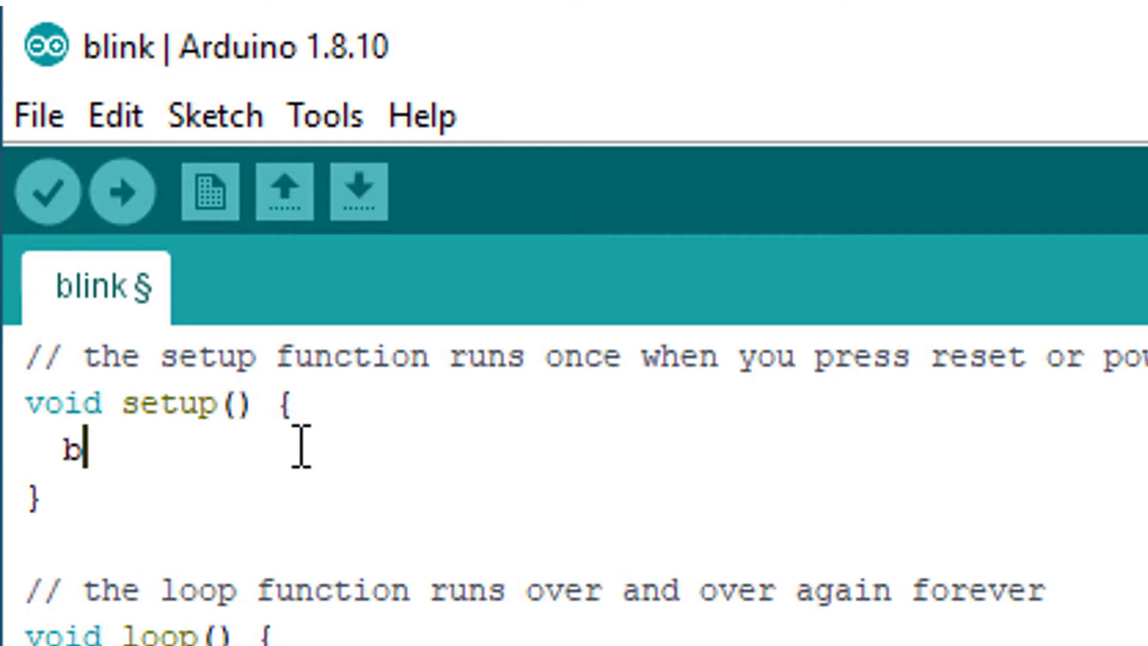
{"action": "type", "text": "itSet"}
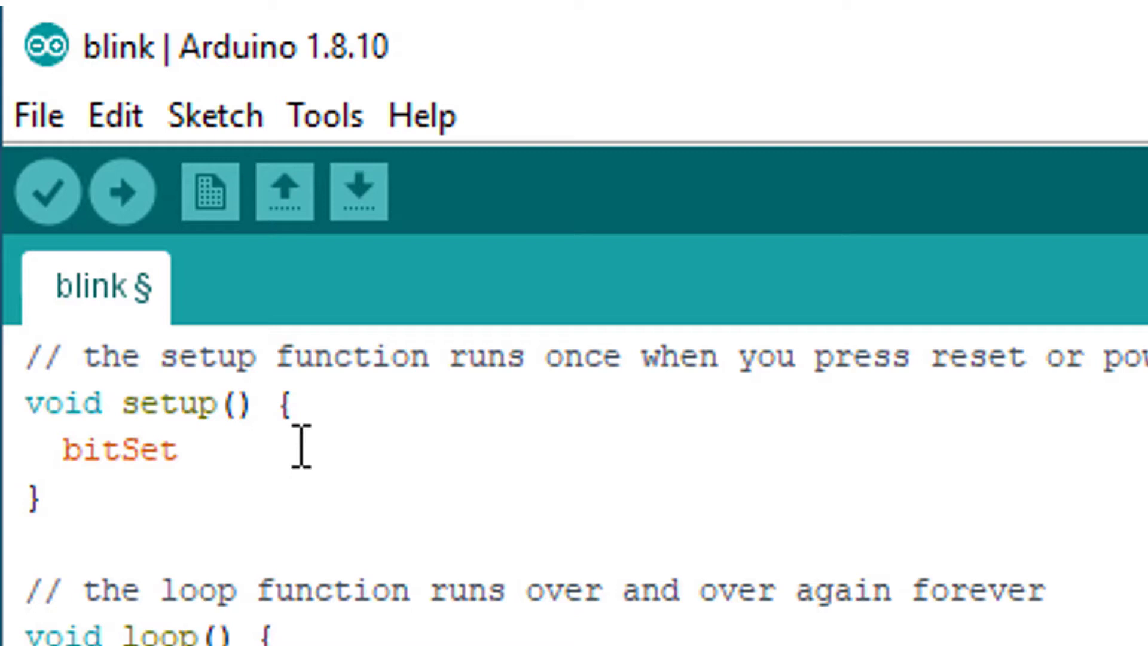
{"action": "type", "text": "(DDRB,"}
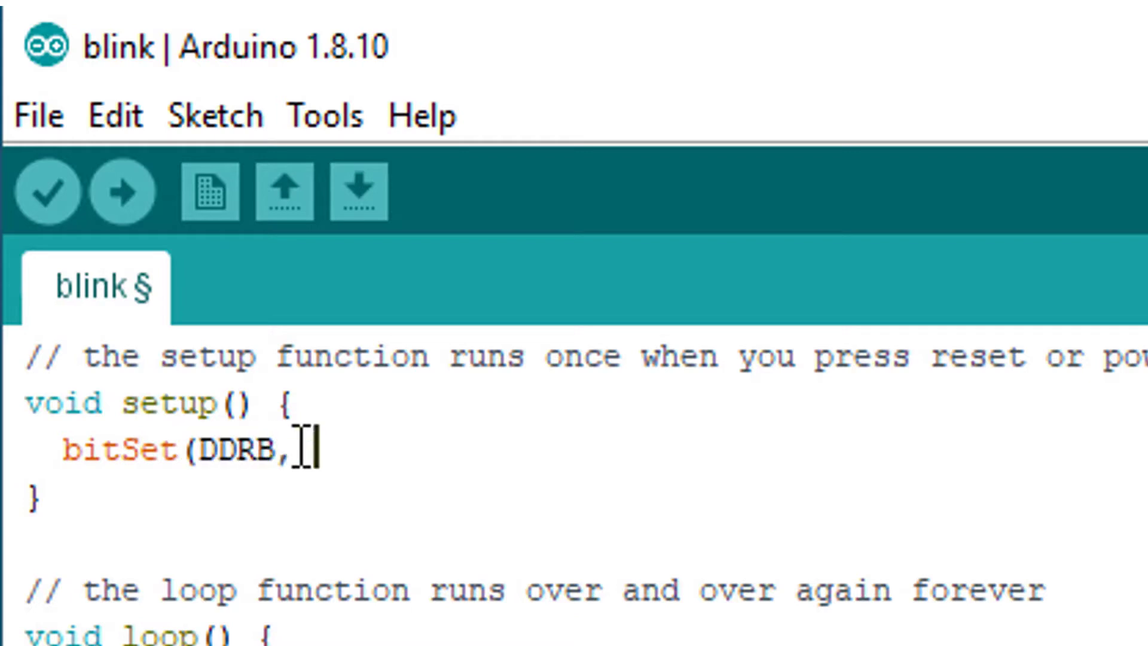
{"action": "type", "text": "5);"}
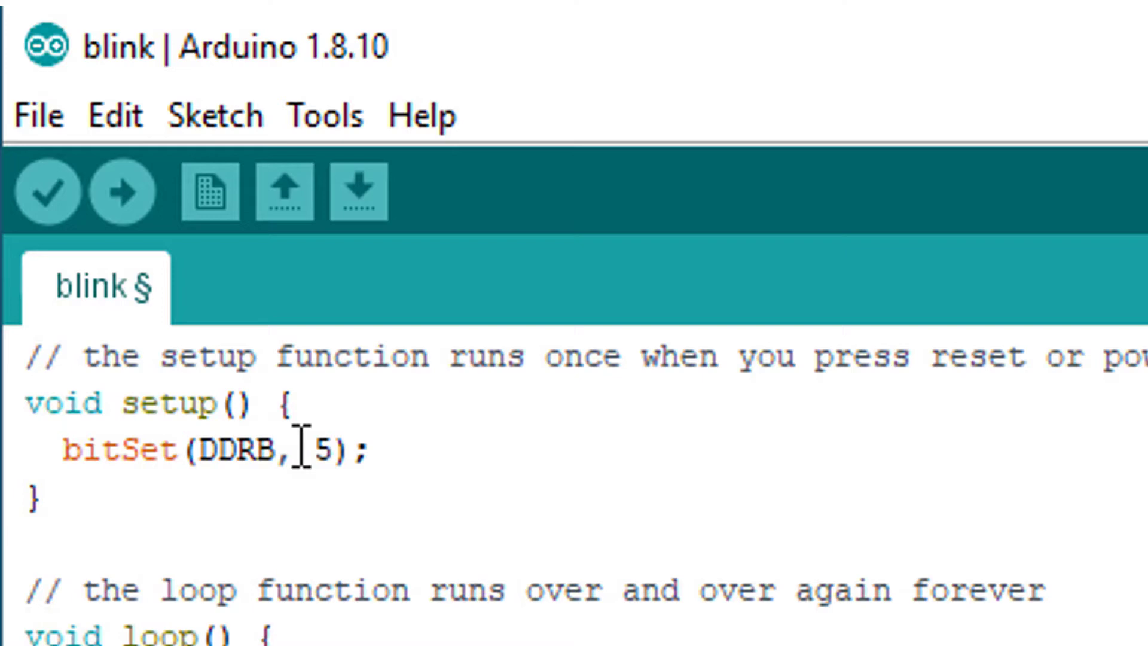
{"action": "scroll", "scroll_direction": "down", "scroll_amount": 3}
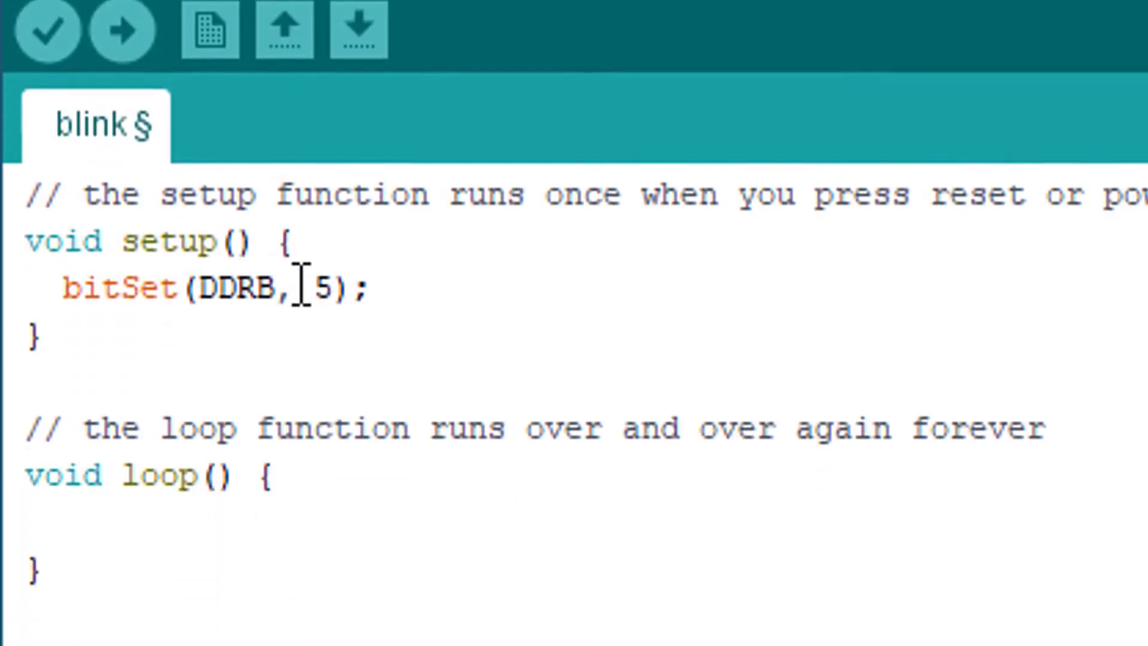
- In loop(), type bitSet(PORTB, 5); and start bitClear(PORTB, 5 on the next line
{"action": "type", "text": "bitS"}
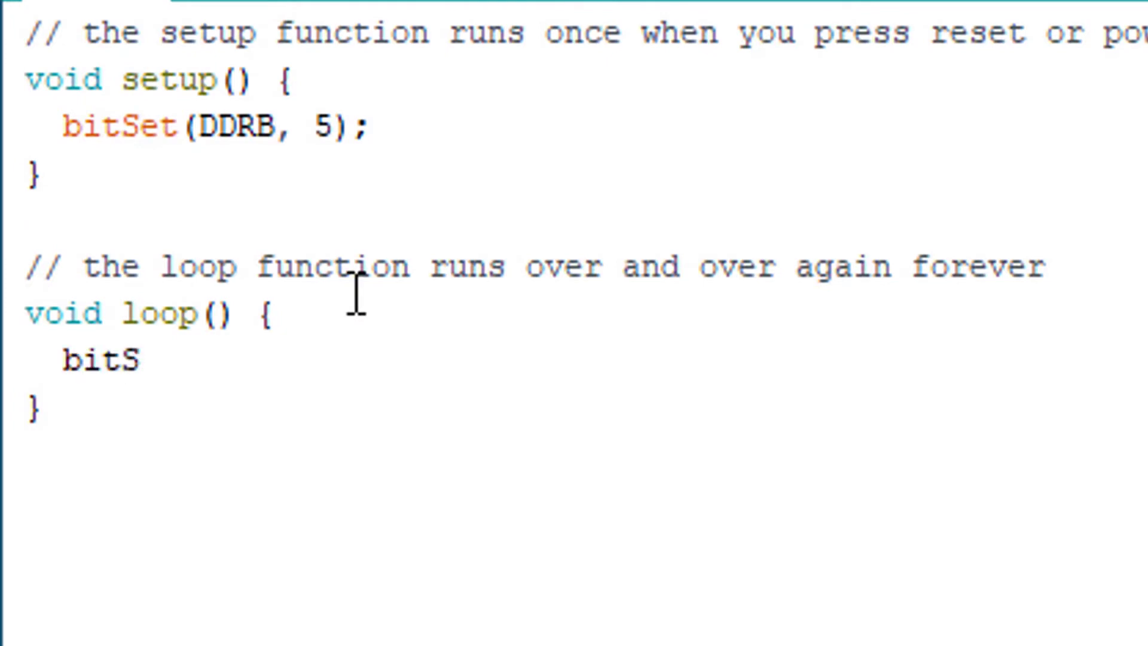
{"action": "type", "text": "et(PORTB,"}
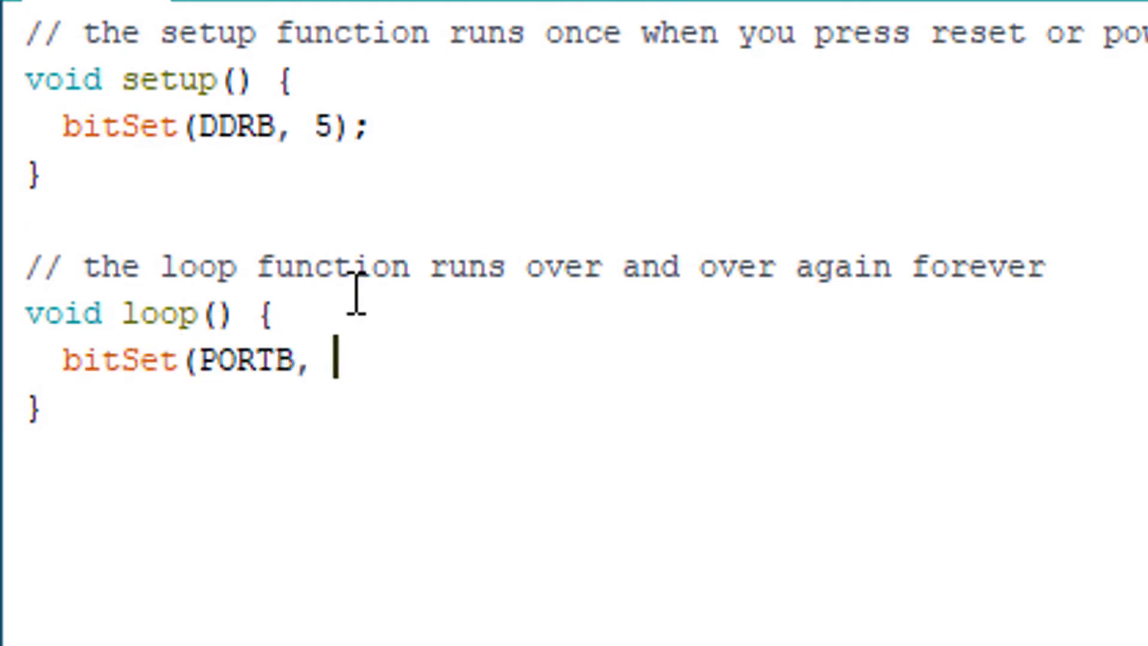
{"action": "type", "text": "5);"}
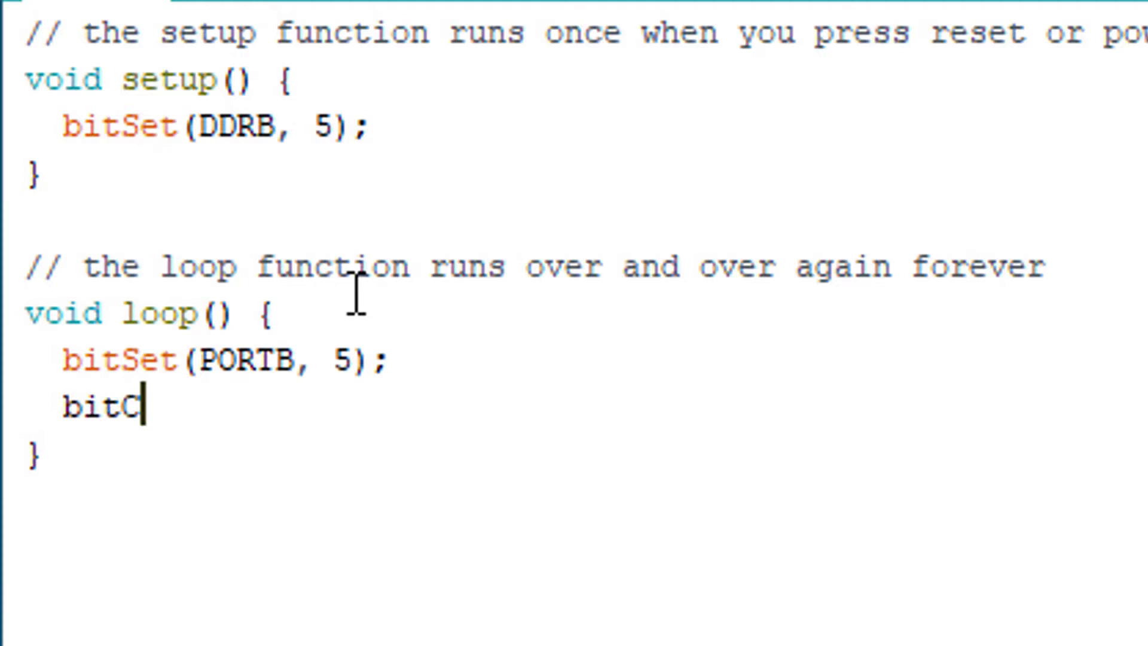
{"action": "type", "text": "lear(POR"}
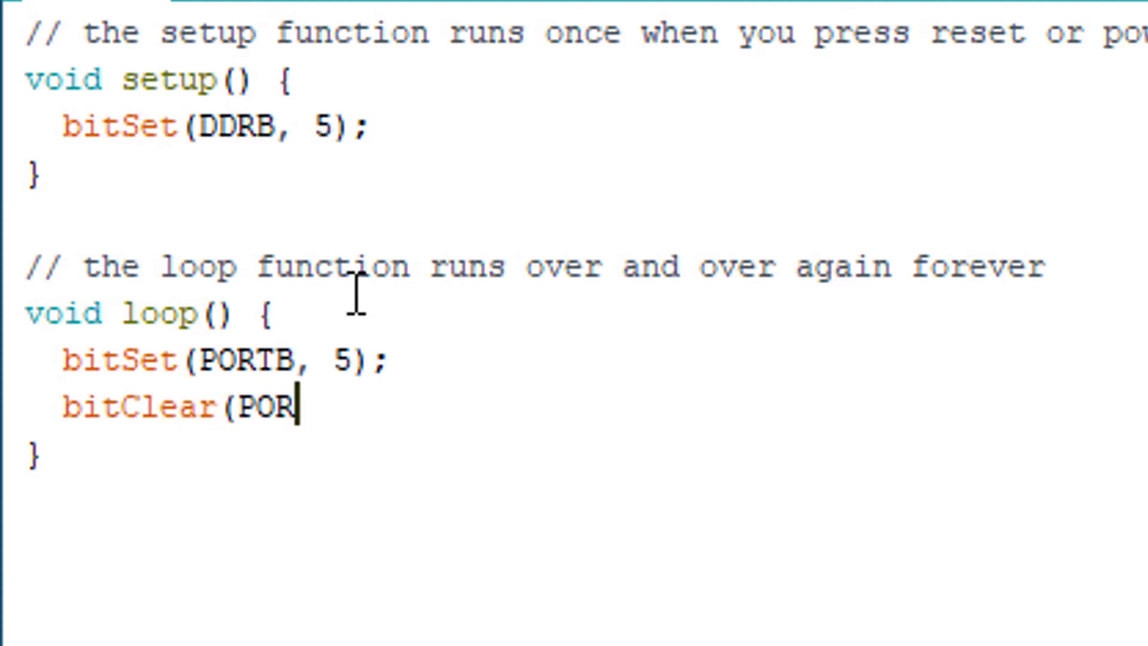
{"action": "type", "text": "TB, 5"}
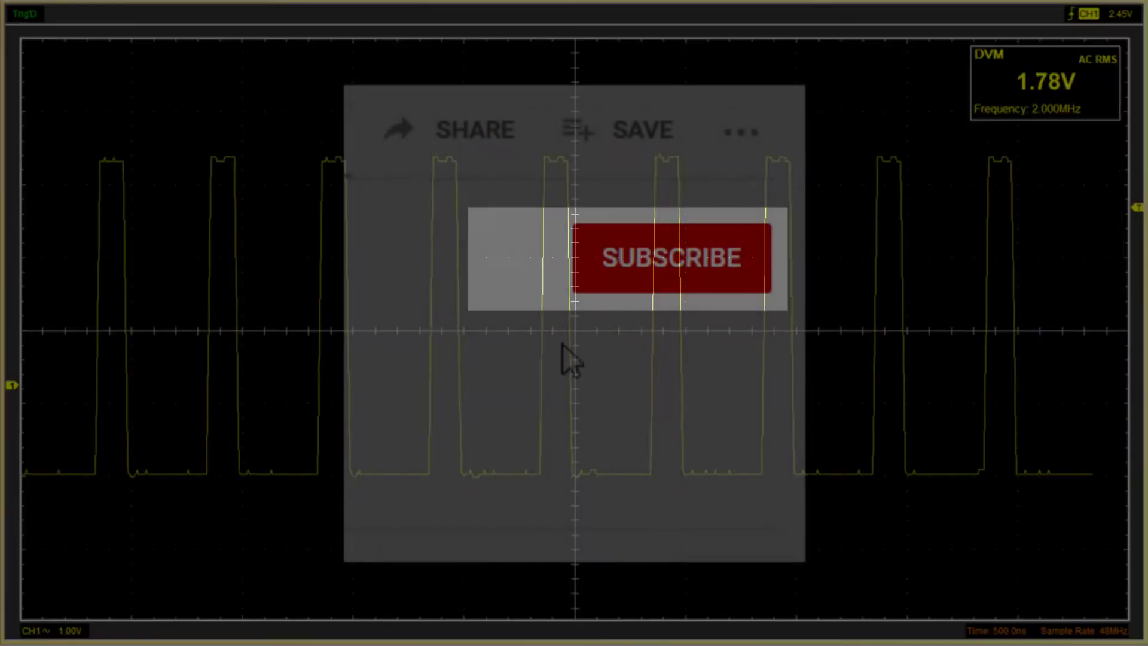
{"action": "left_click", "coordinate": [668, 257]}
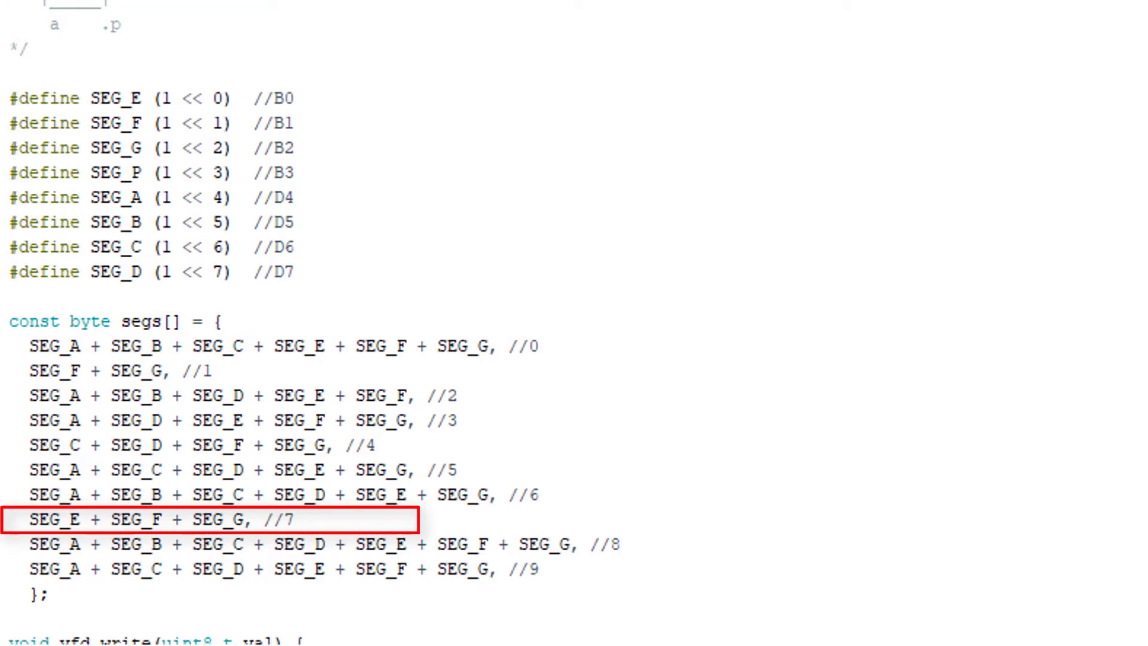
{"action": "scroll", "scroll_direction": "down", "scroll_amount": 3}
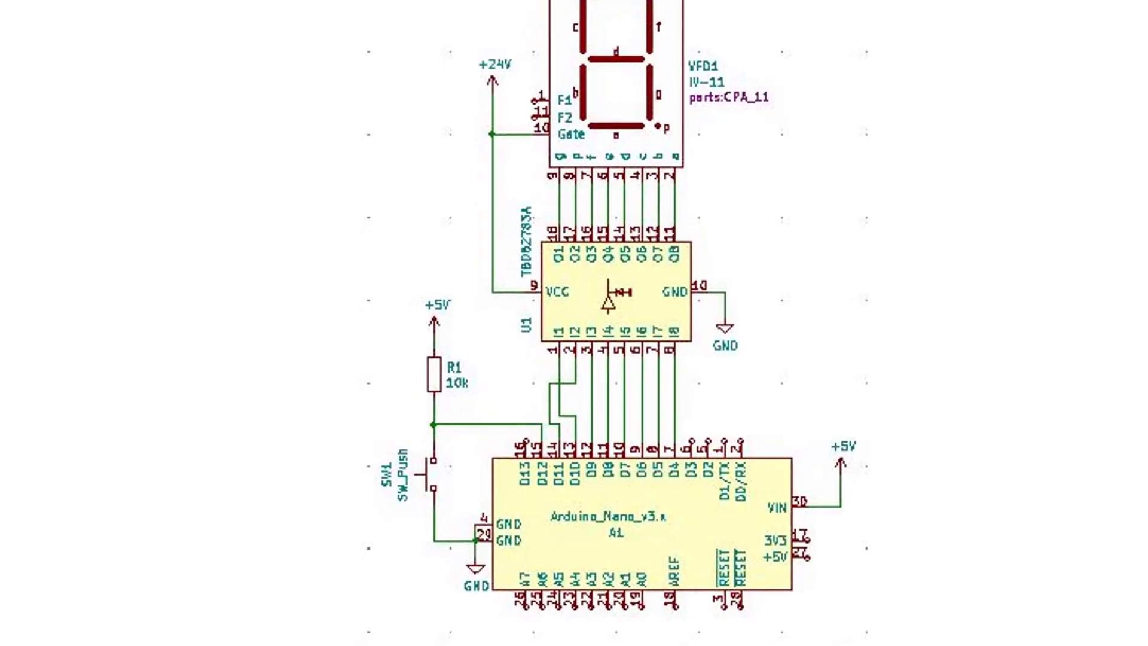
{"action": "scroll", "scroll_direction": "down", "scroll_amount": 3}
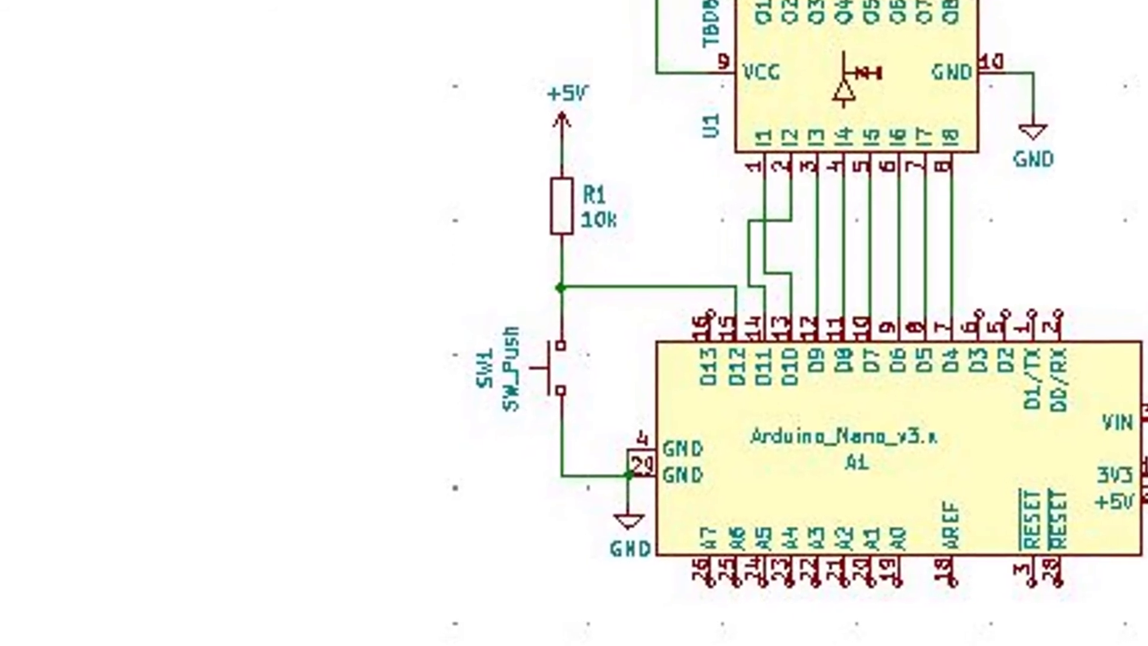
{"action": "left_click_drag", "start_coordinate": [454, 77], "coordinate": [611, 560]}
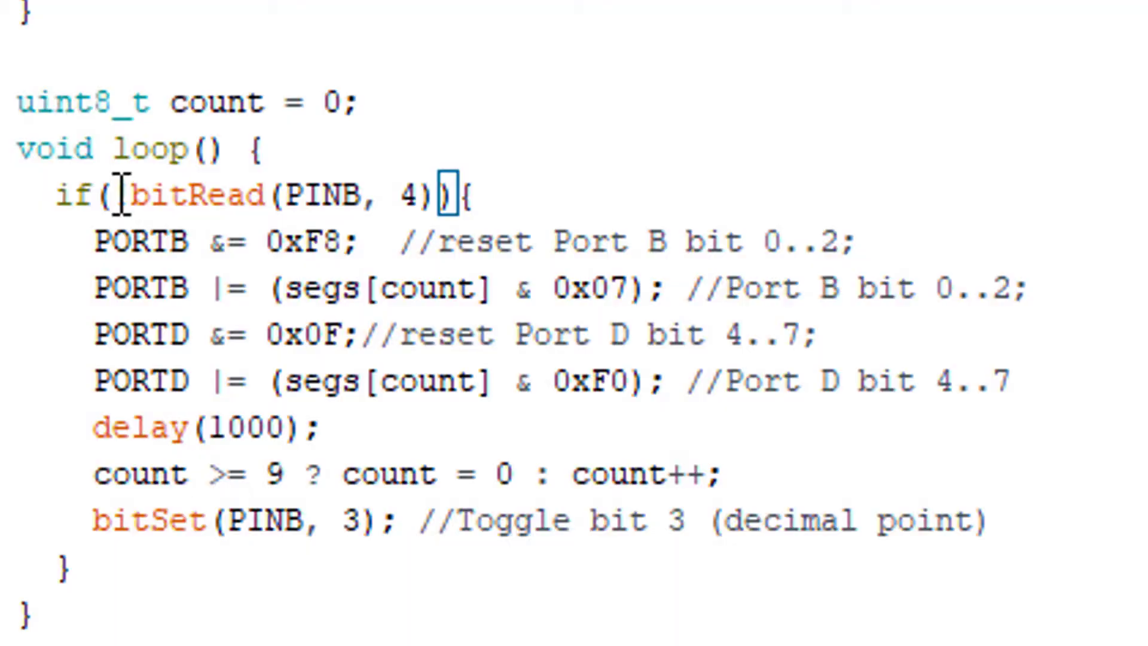
- Change the if condition to !bitRead(PINB, 4)
{"action": "type", "text": "!"}
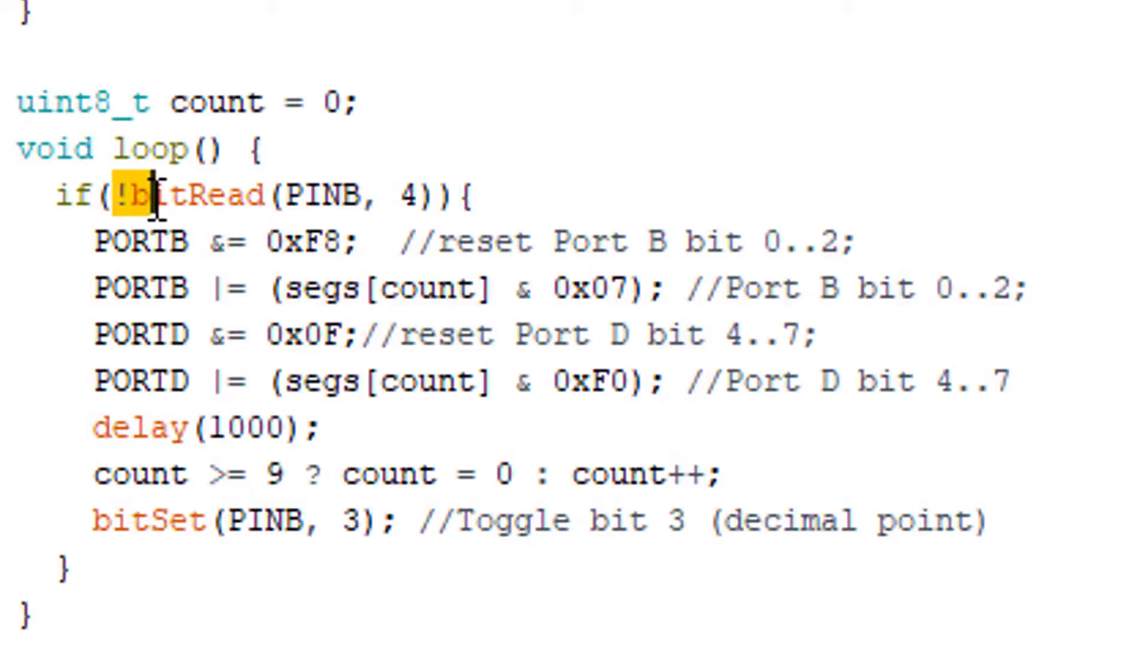
{"action": "left_click_drag", "start_coordinate": [157, 196], "coordinate": [436, 196]}
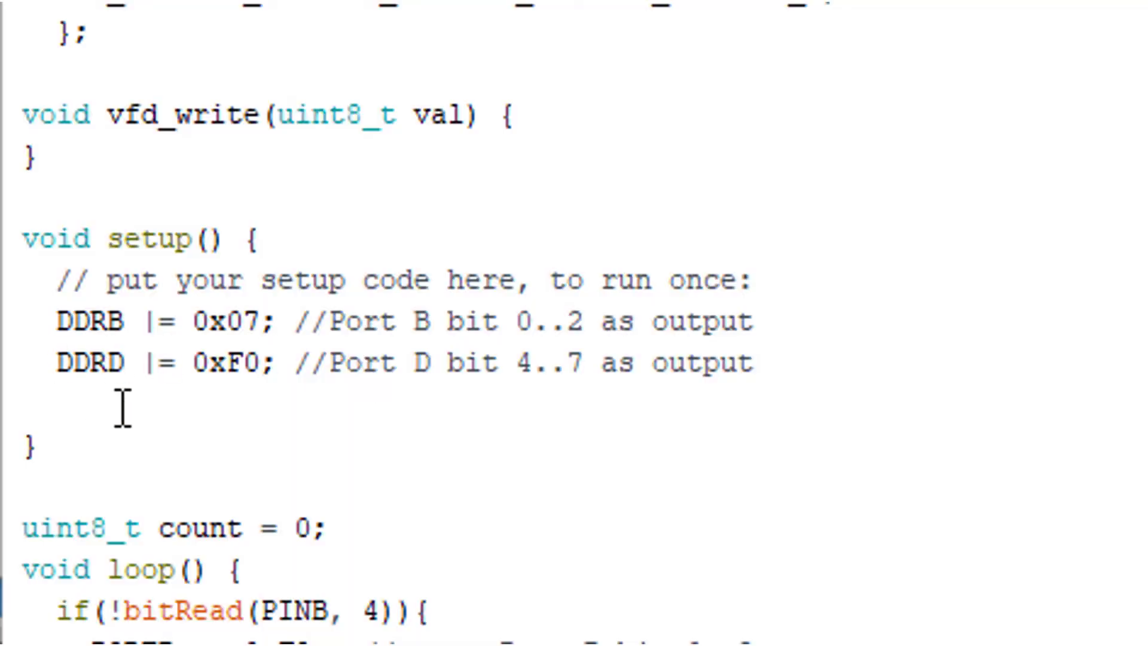
- Add bitSet(PORTB, 4); below the DDRD line at the end of setup()
{"action": "type", "text": "bit"}
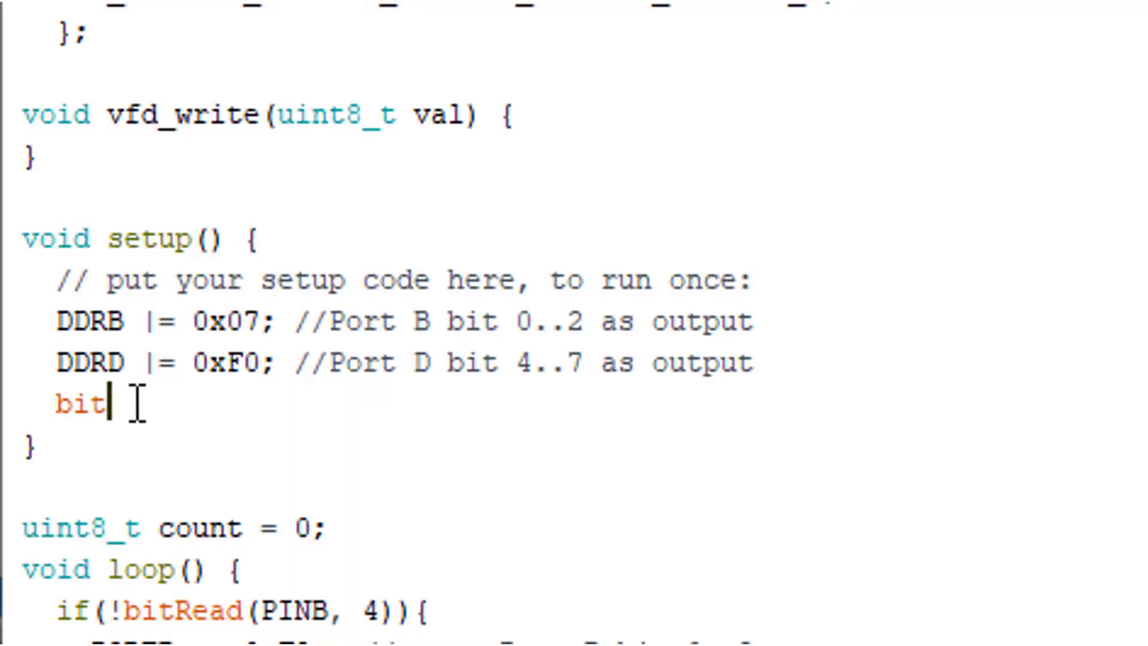
{"action": "type", "text": "Set"}
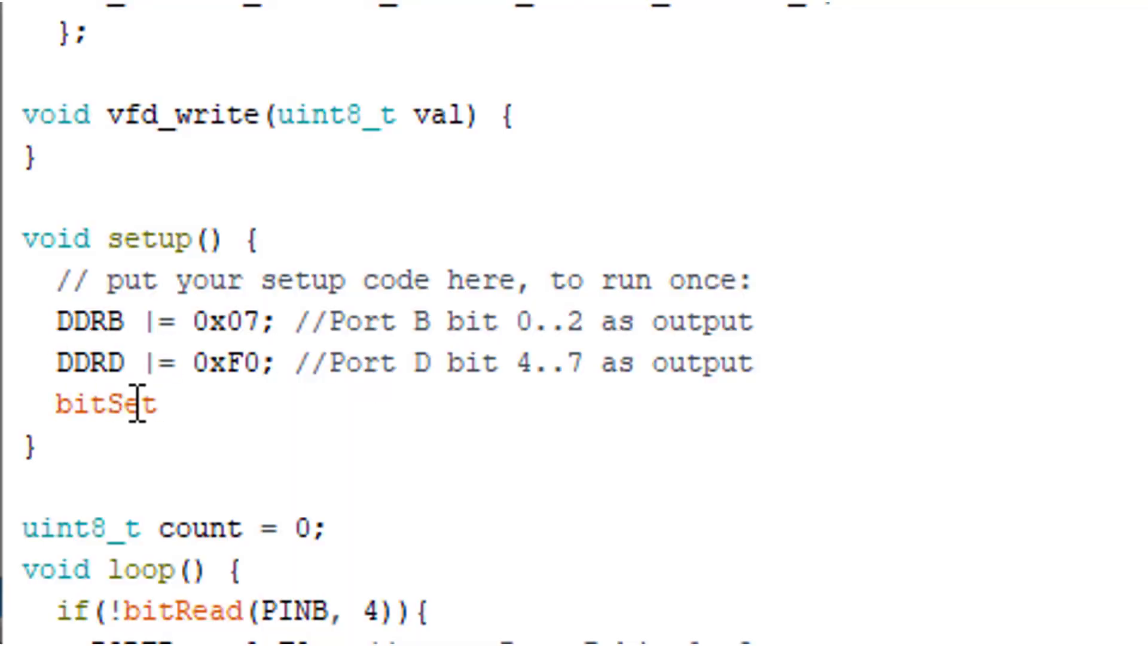
{"action": "type", "text": "(PORTB"}
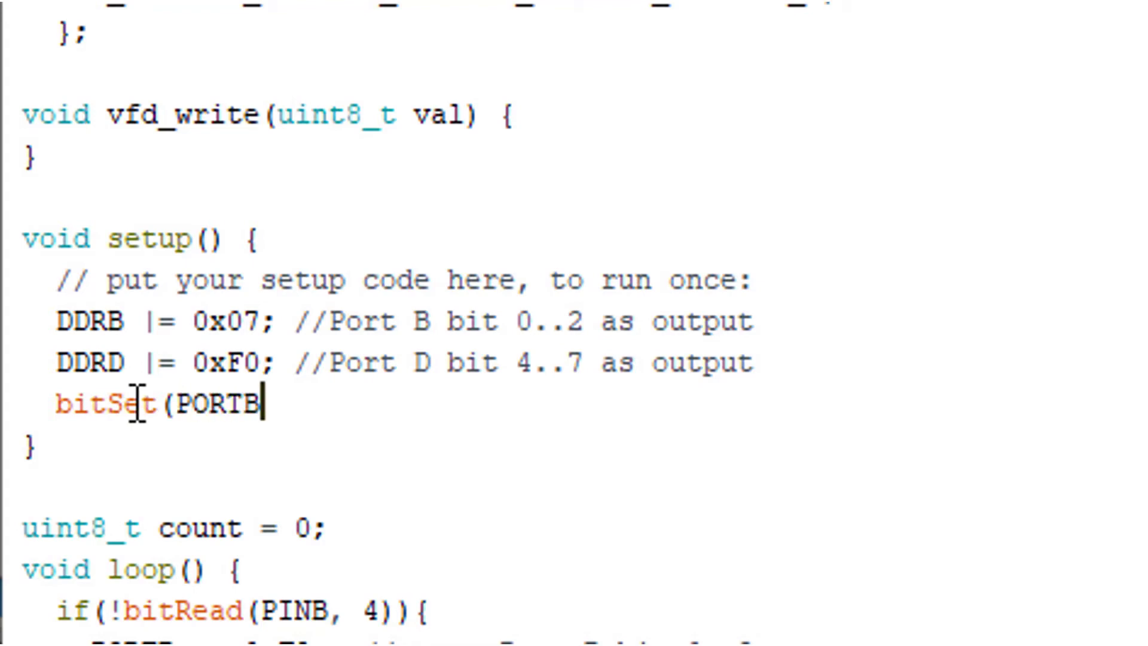
{"action": "type", "text": ", 4"}
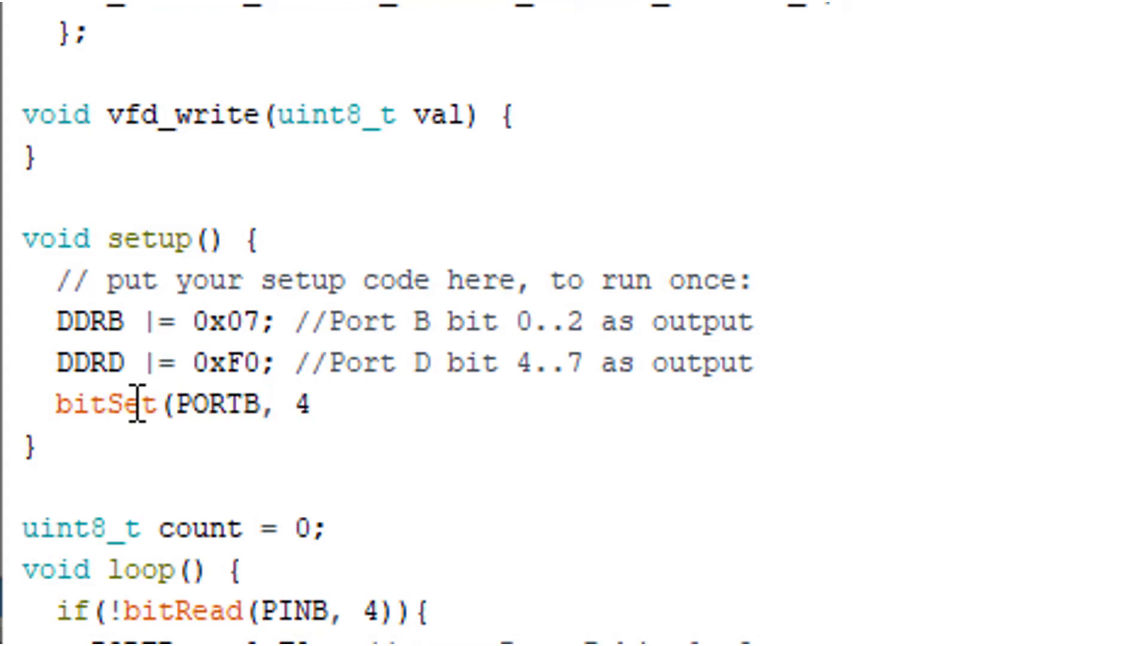
{"action": "type", "text": ";"}
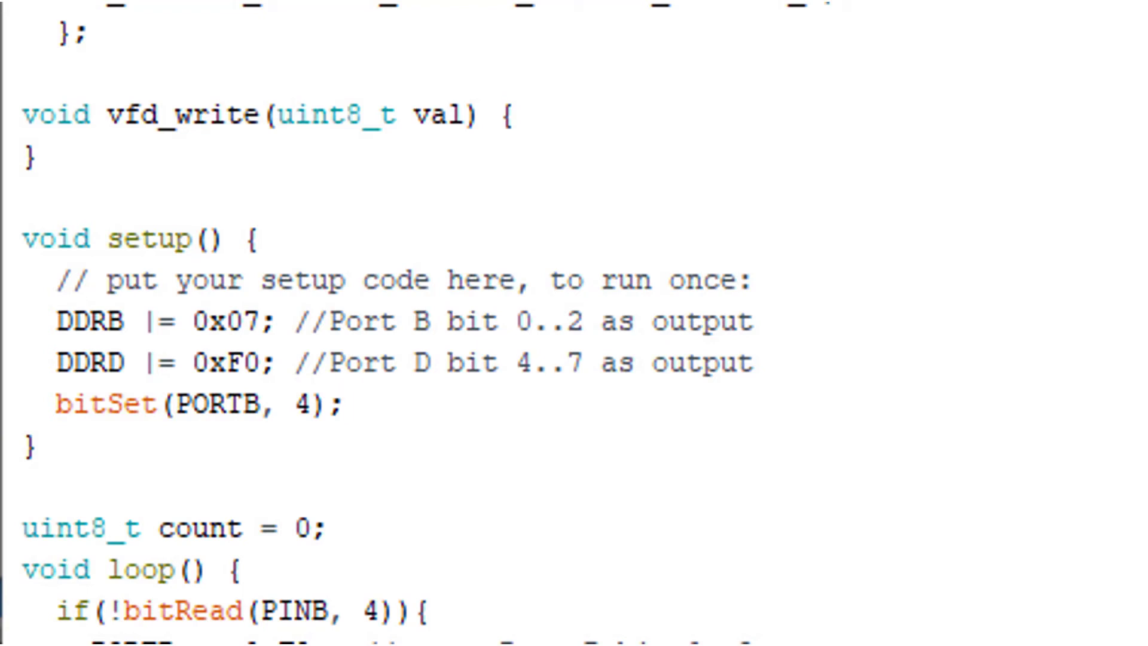